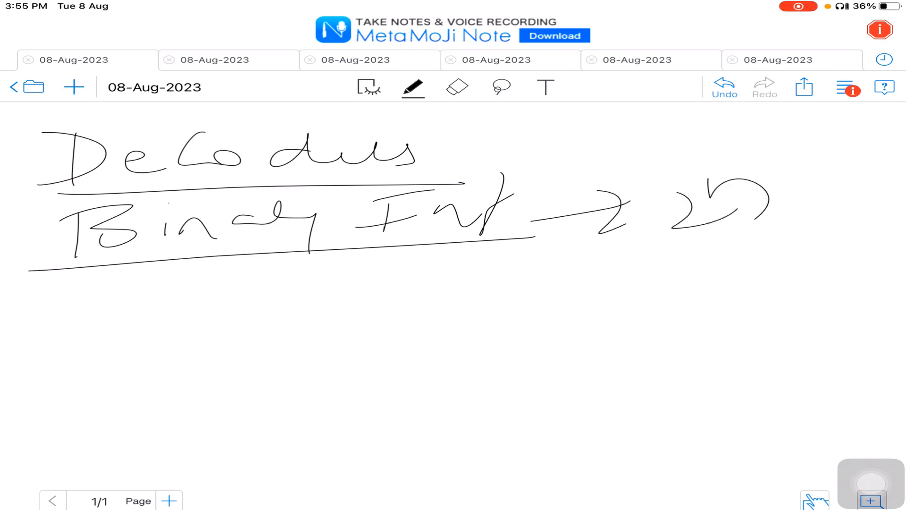
Step: Draw the n-to-2^n decoder box with numbered input lines 1..n-1 left and outputs 0..2^n-1 right, then start a new page
drag(273, 294, 274, 405)
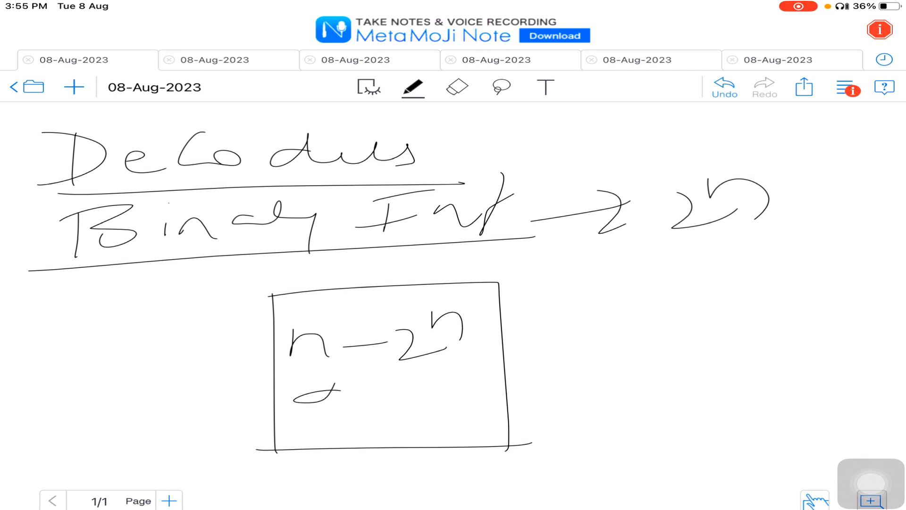
drag(324, 399, 468, 382)
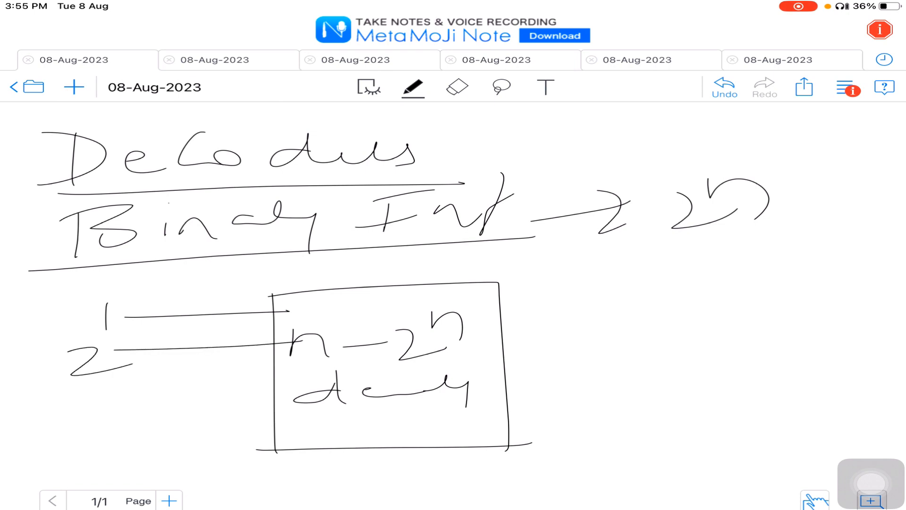
drag(101, 395, 242, 409)
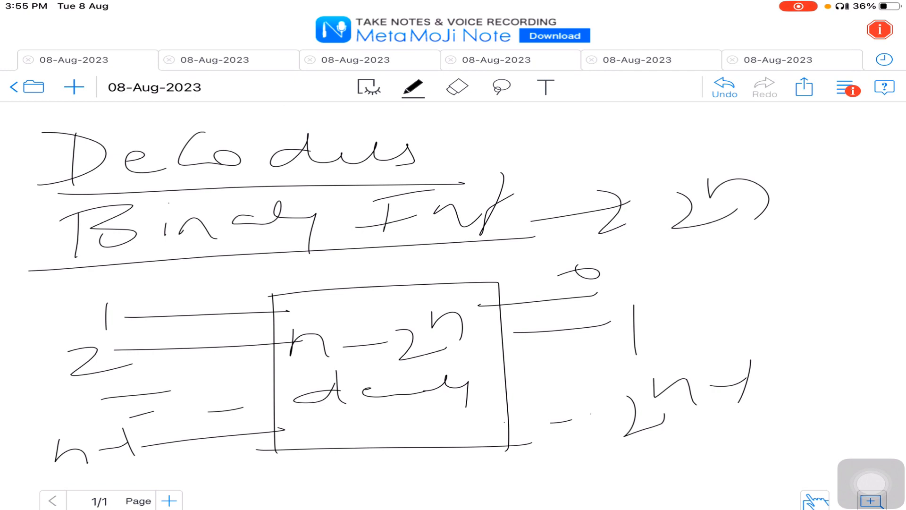
click(169, 500)
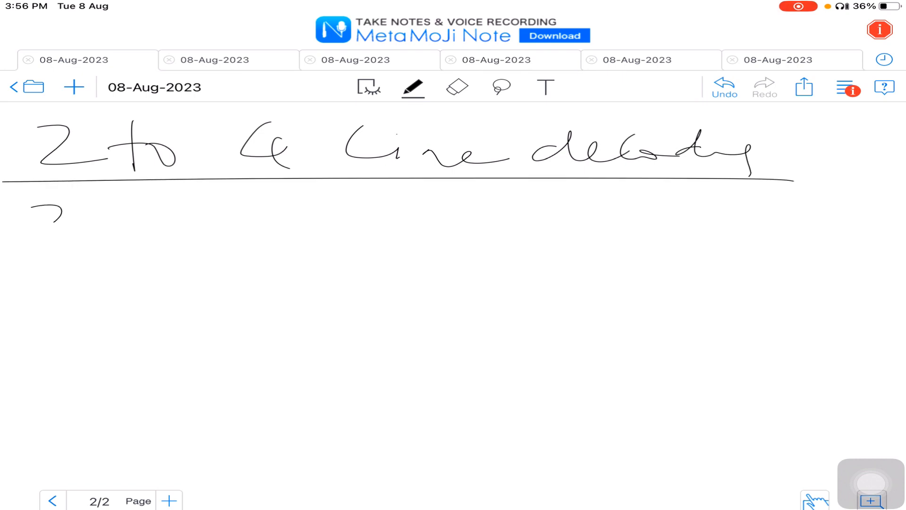
Step: Note the 2 inputs, write column headings A, B and Y0–Y3, and fill the A B input combinations
drag(40, 208, 219, 243)
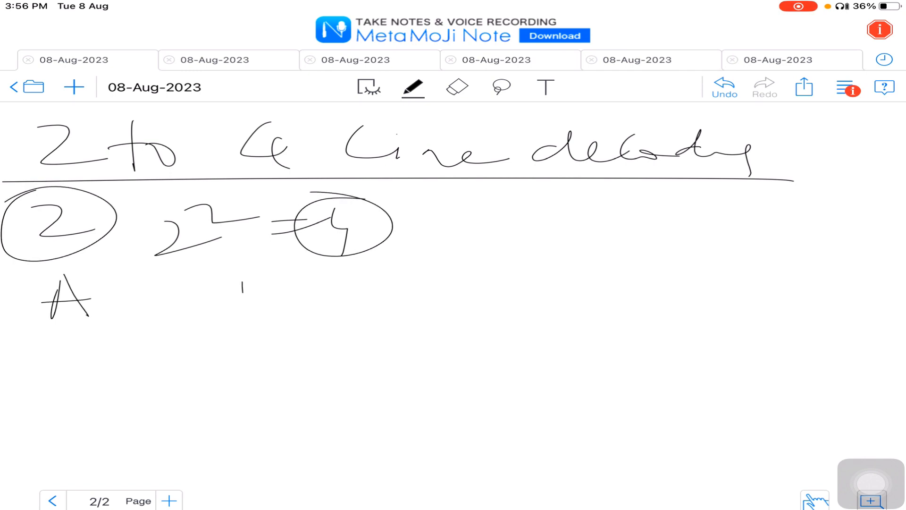
drag(245, 283, 283, 306)
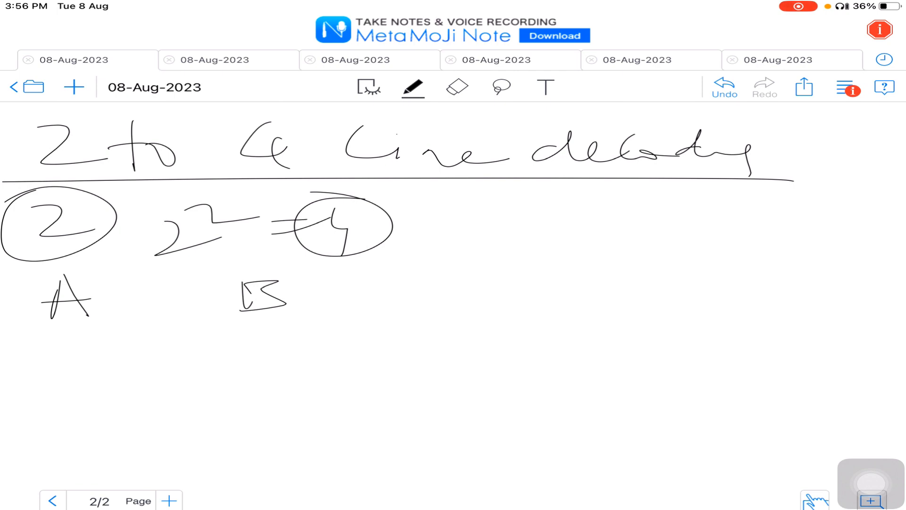
drag(63, 352, 84, 387)
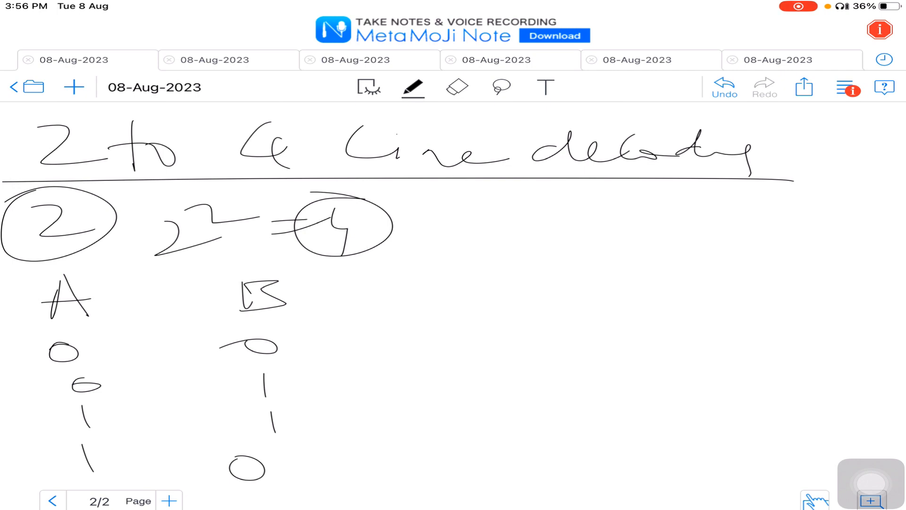
drag(381, 277, 457, 289)
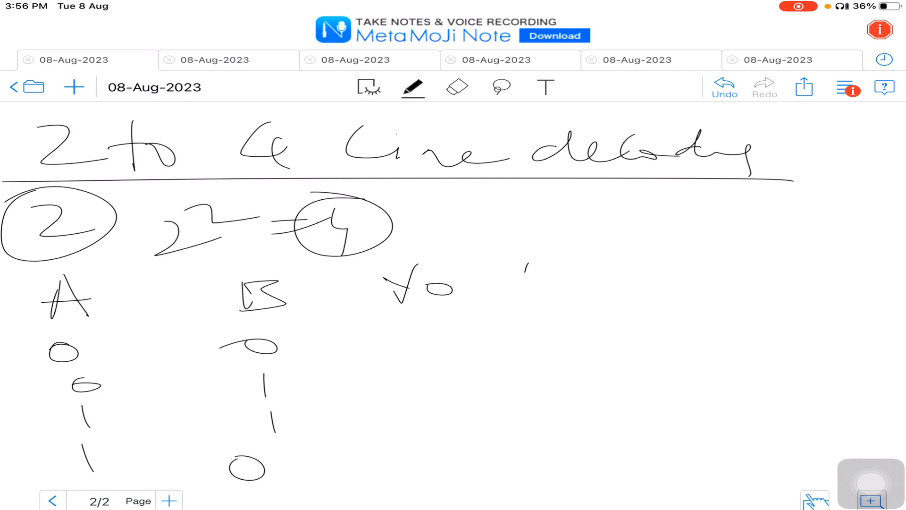
drag(509, 272, 734, 312)
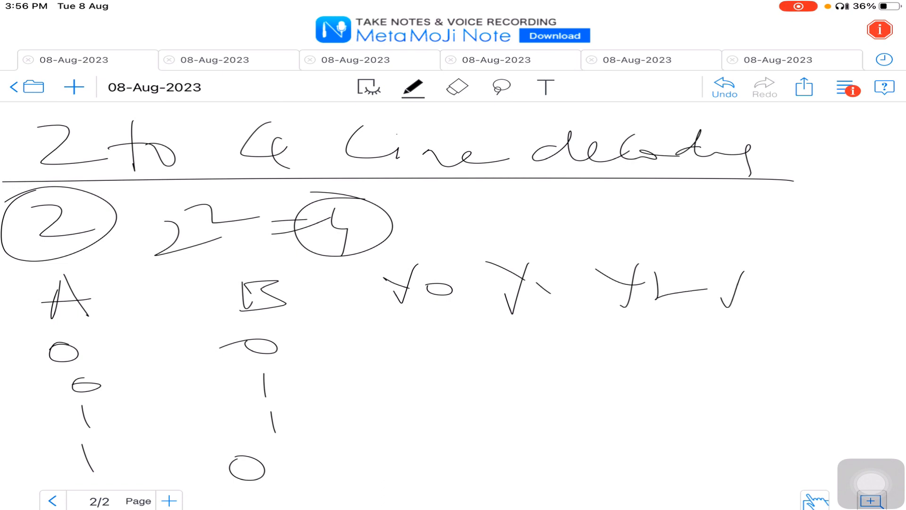
drag(699, 272, 776, 295)
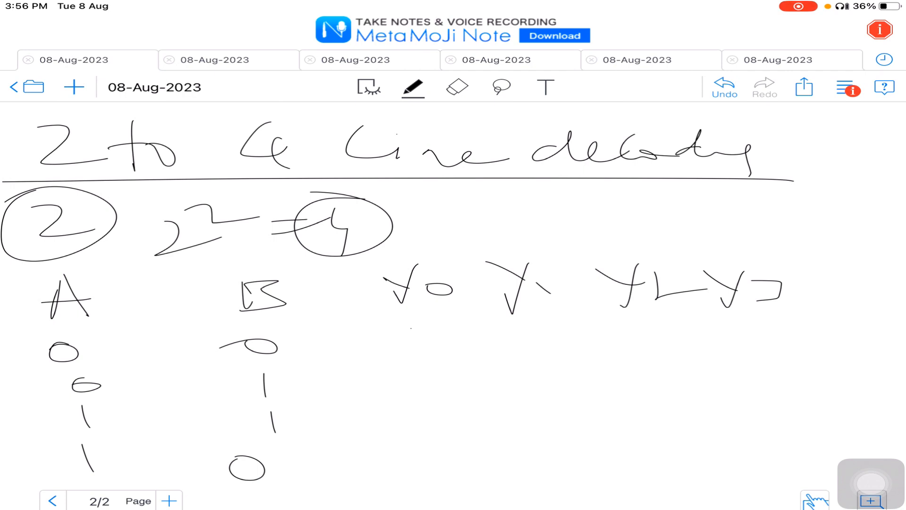
Step: Fill the output rows 1000, 0100, 0010, 0001, circle the input rows, then add a page for the block diagram
drag(411, 328, 412, 364)
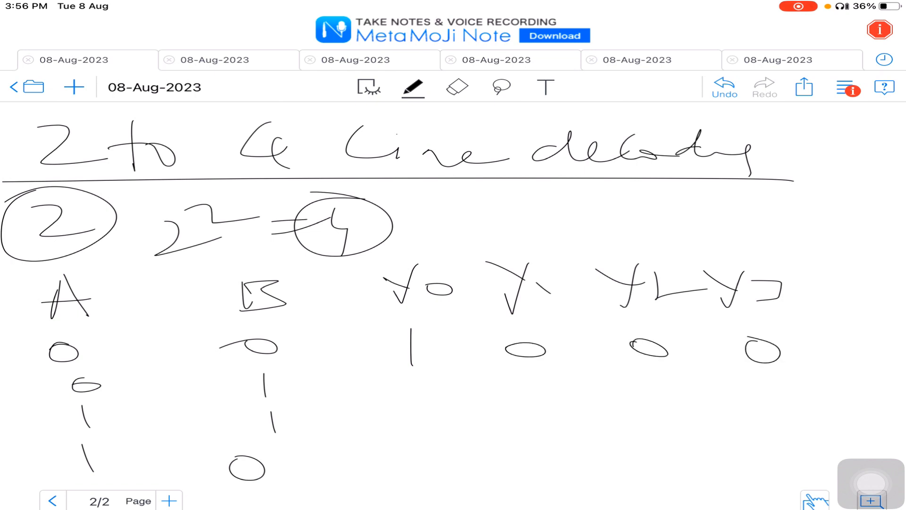
drag(35, 363, 294, 332)
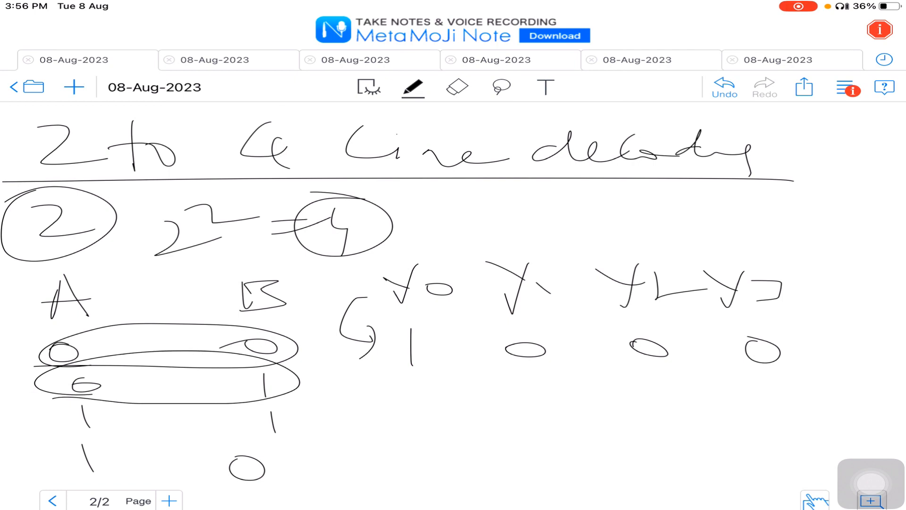
drag(381, 398, 786, 395)
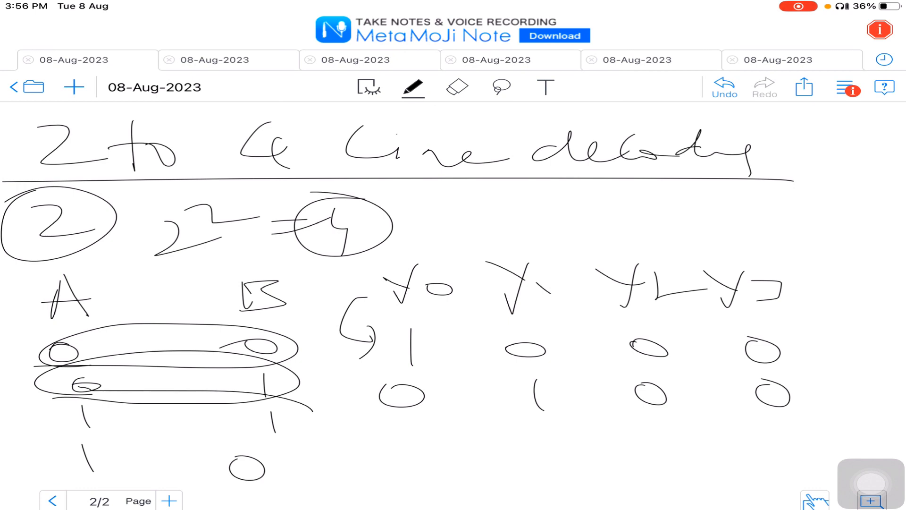
drag(243, 417, 278, 417)
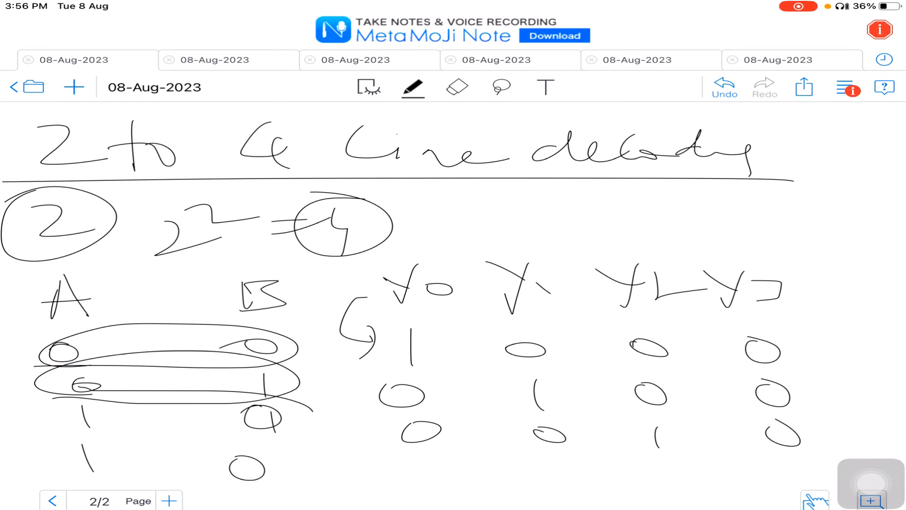
drag(248, 439, 260, 485)
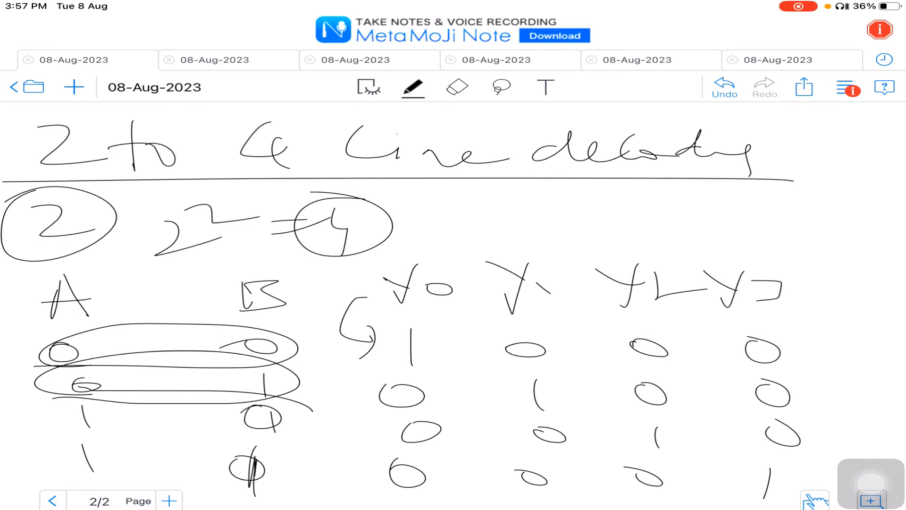
click(169, 500)
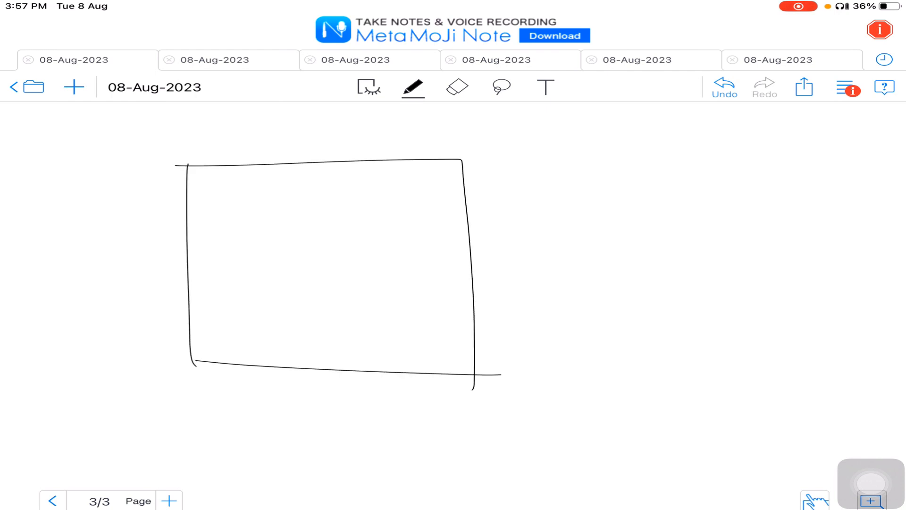
Step: Draw input A into the 2-4 decoder box and add a new page for the F realization
drag(11, 213, 182, 208)
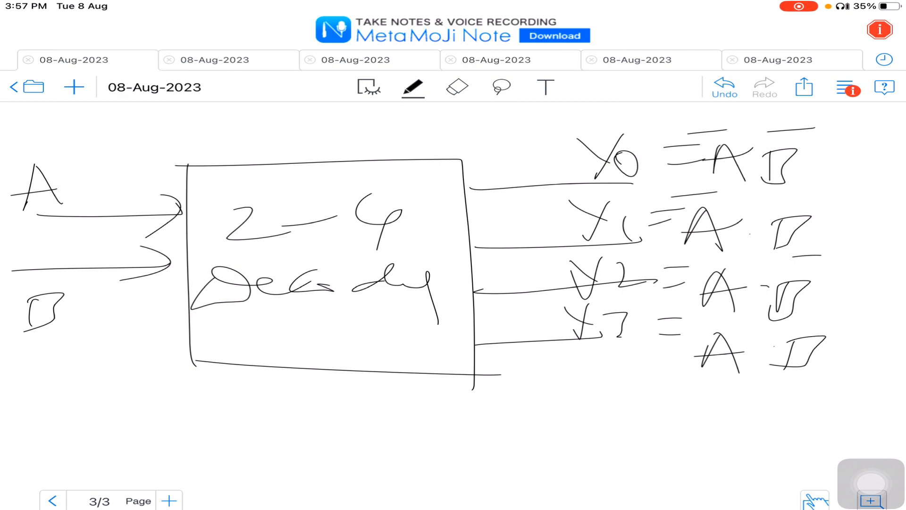
click(169, 500)
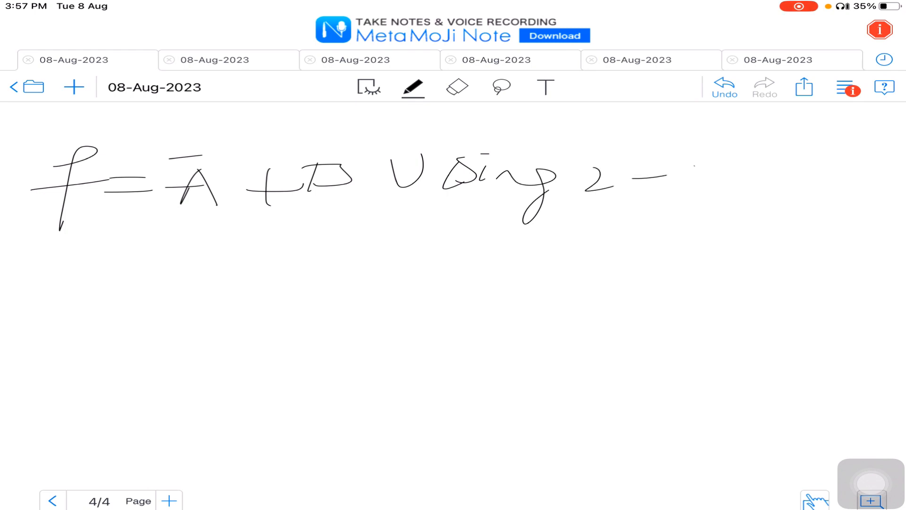
Step: Finish the 2-4 heading, mark and underline F = A̅ + B, and begin the expansion = A̅( below it
drag(670, 185, 710, 214)
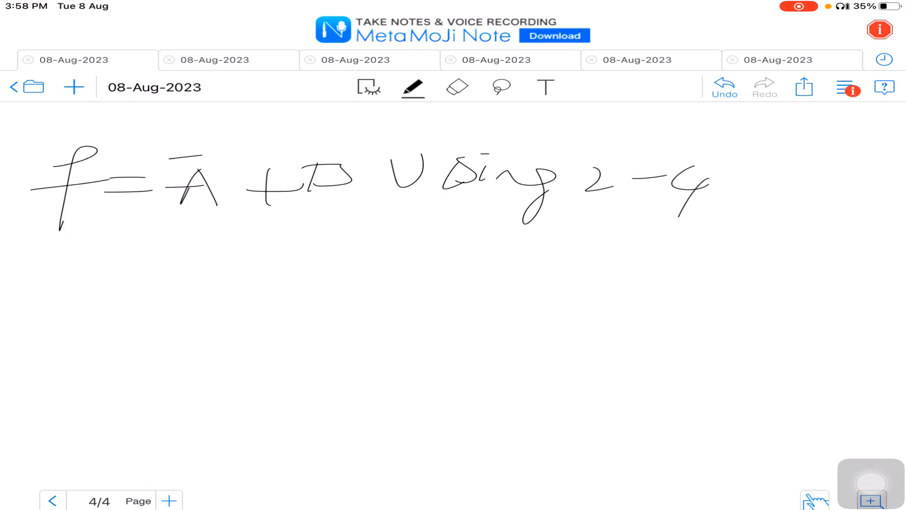
drag(156, 225, 370, 223)
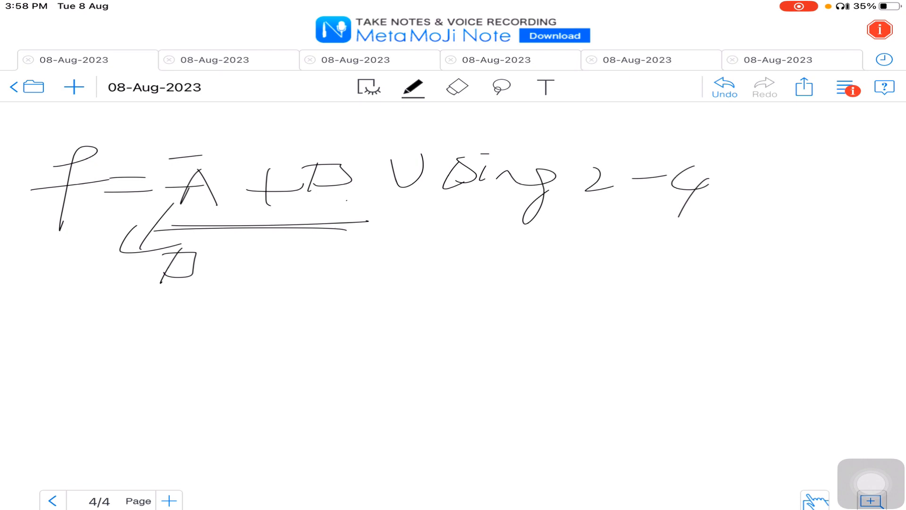
drag(346, 208, 451, 243)
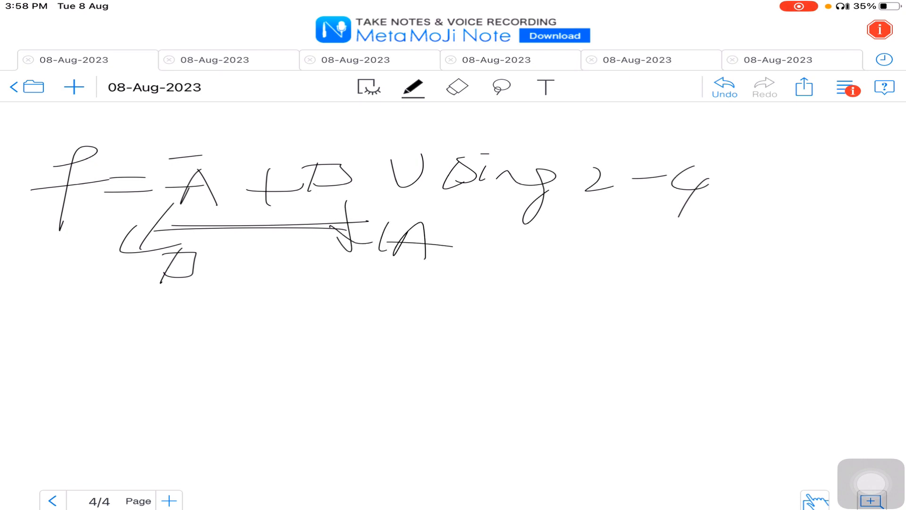
drag(32, 332, 153, 346)
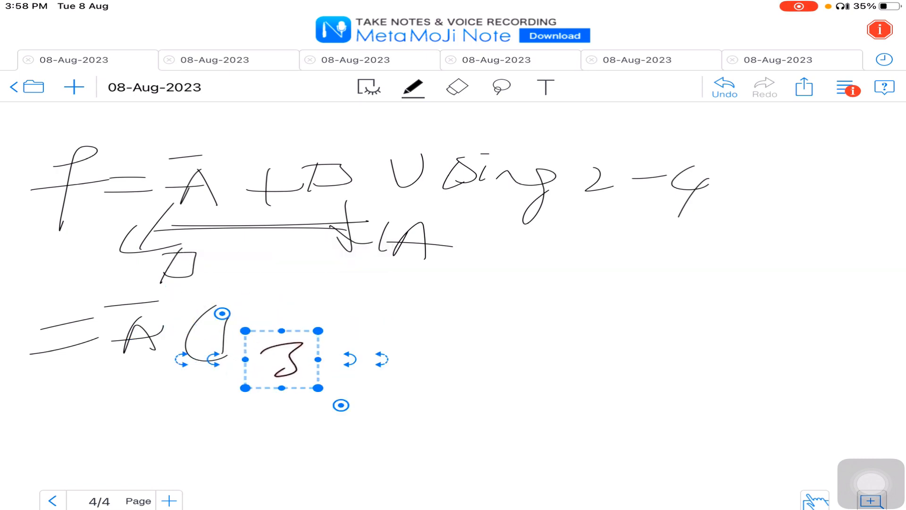
Step: Nudge the stray digit into line and complete the expansion A̅(B+B̅) + B(A+A̅)
drag(283, 359, 283, 318)
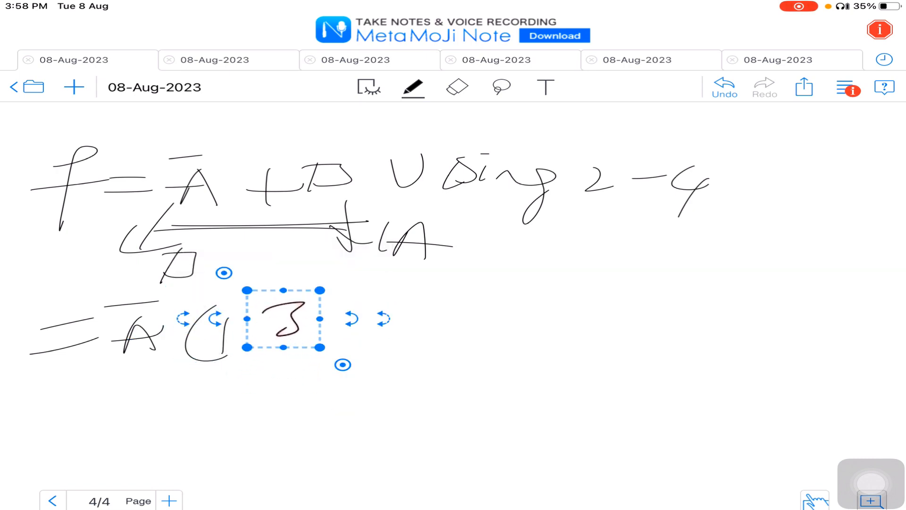
click(413, 87)
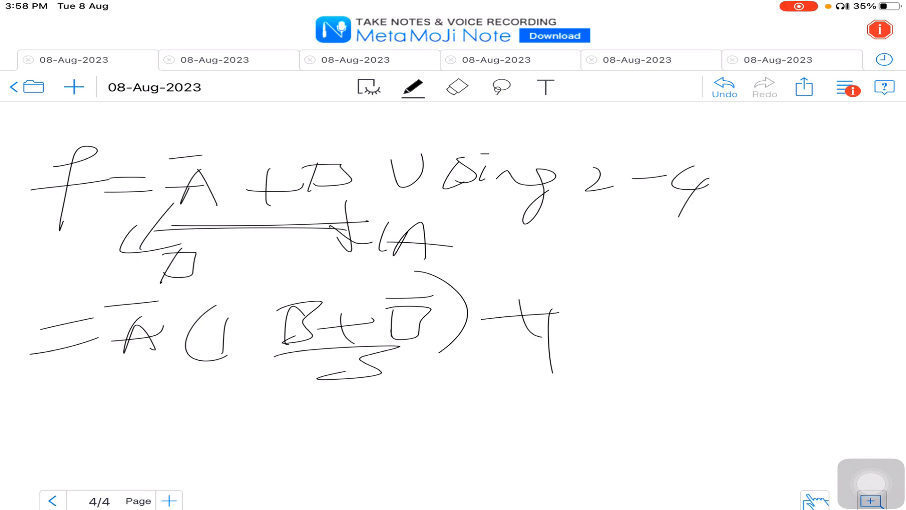
drag(583, 312, 774, 321)
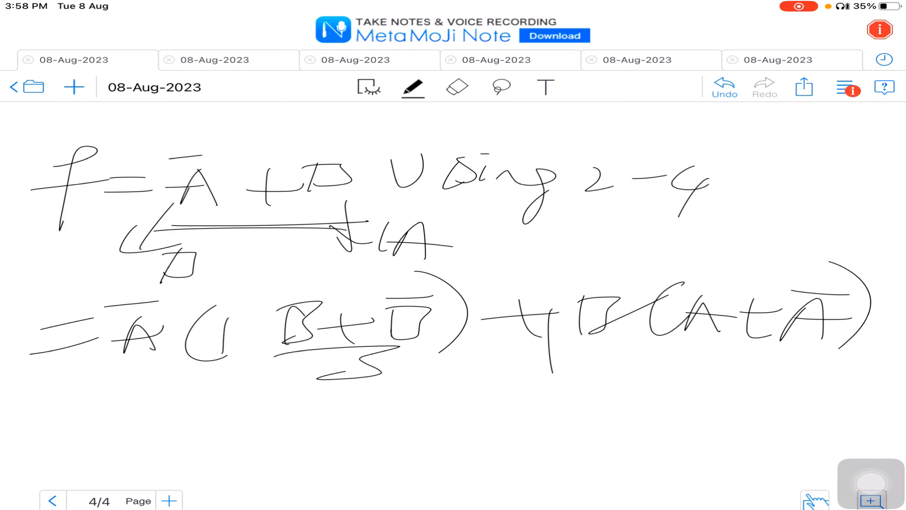
drag(93, 417, 242, 417)
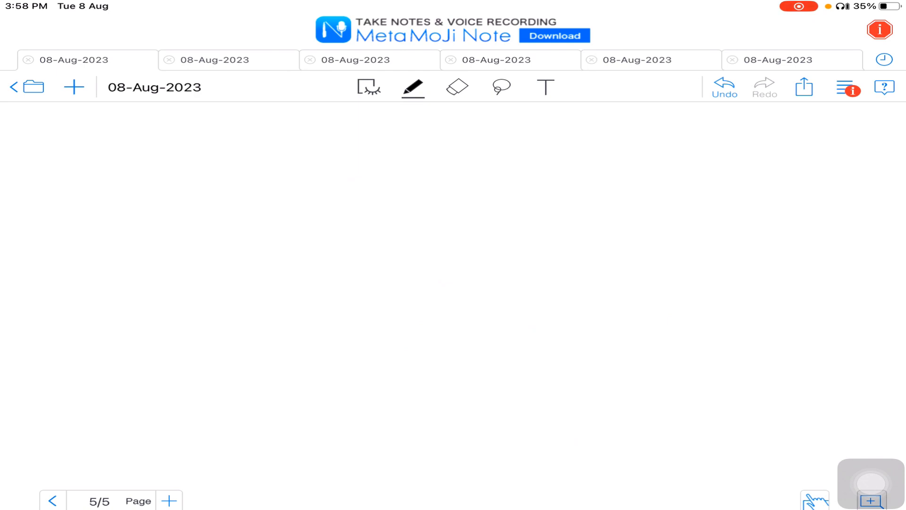
Step: Draw a 2x2 K-map labelled A and B with cells numbered 0–3
drag(97, 160, 102, 234)
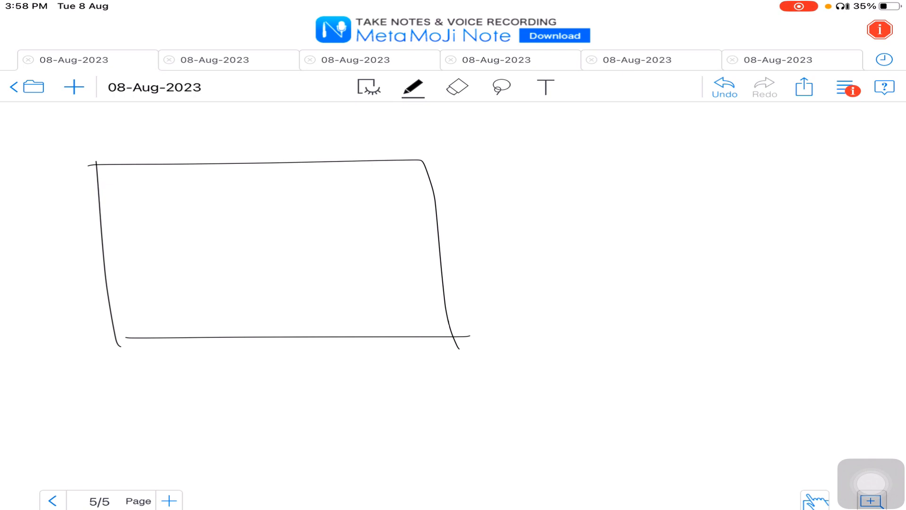
drag(237, 153, 253, 370)
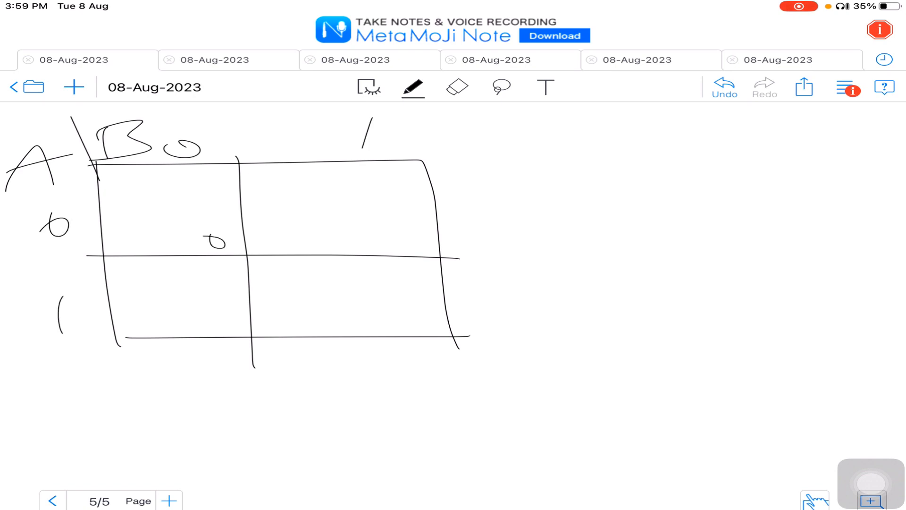
drag(196, 321, 405, 312)
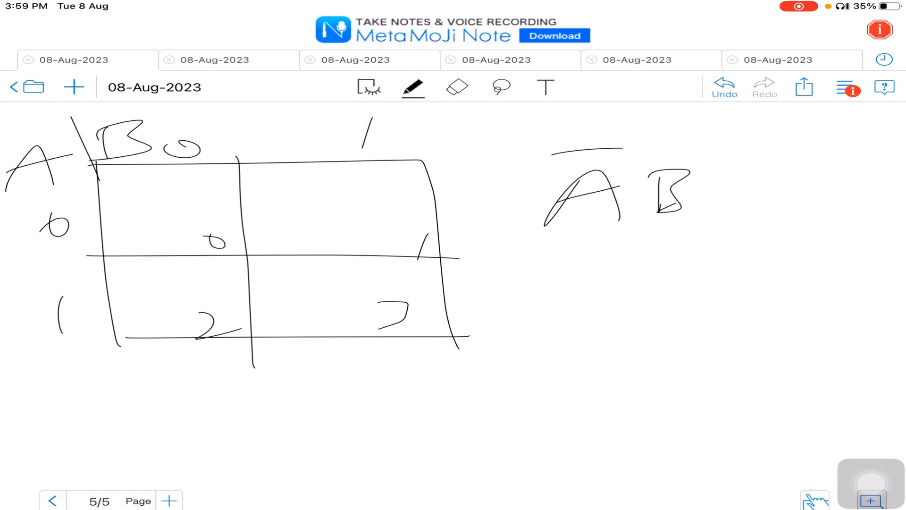
Step: Write the minterm codes A̅B=01, A̅B̅=00, AB=11 and Σm = (0,1,3), then add a new page
drag(734, 185, 879, 196)
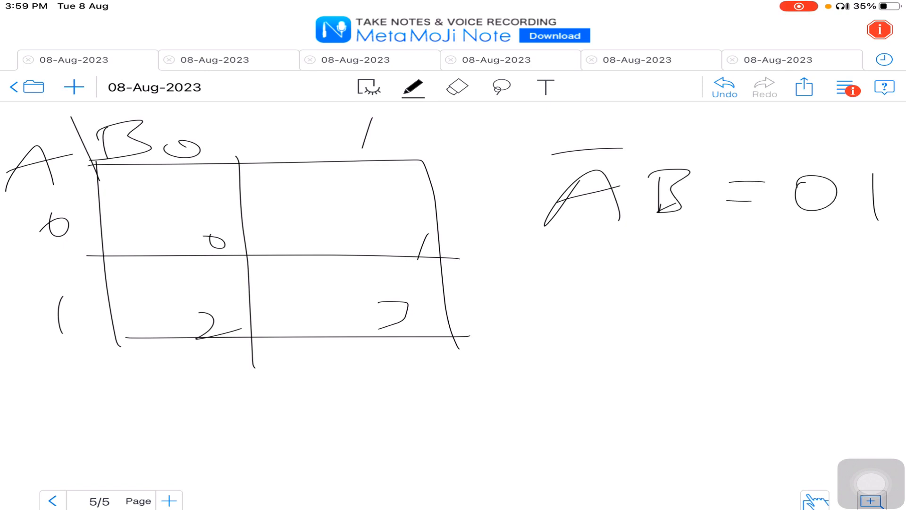
drag(539, 261, 670, 313)
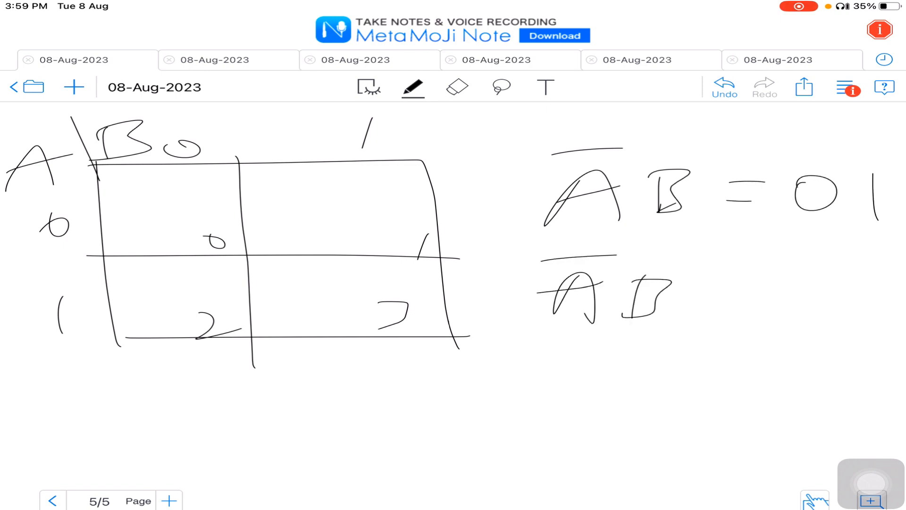
drag(705, 294, 849, 294)
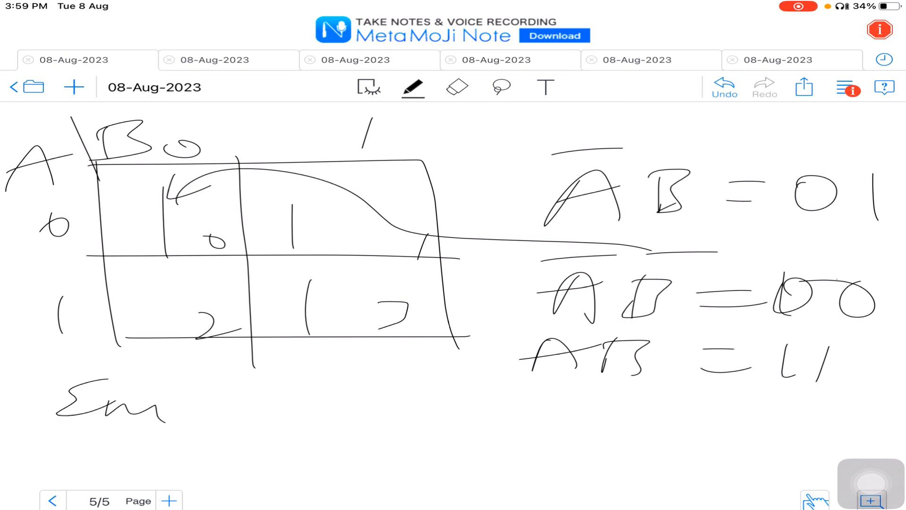
drag(185, 411, 277, 404)
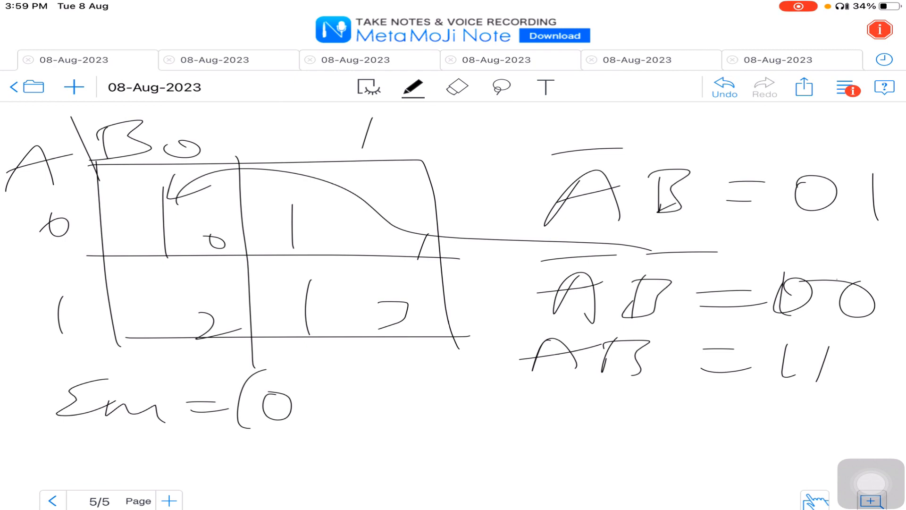
drag(312, 416, 480, 398)
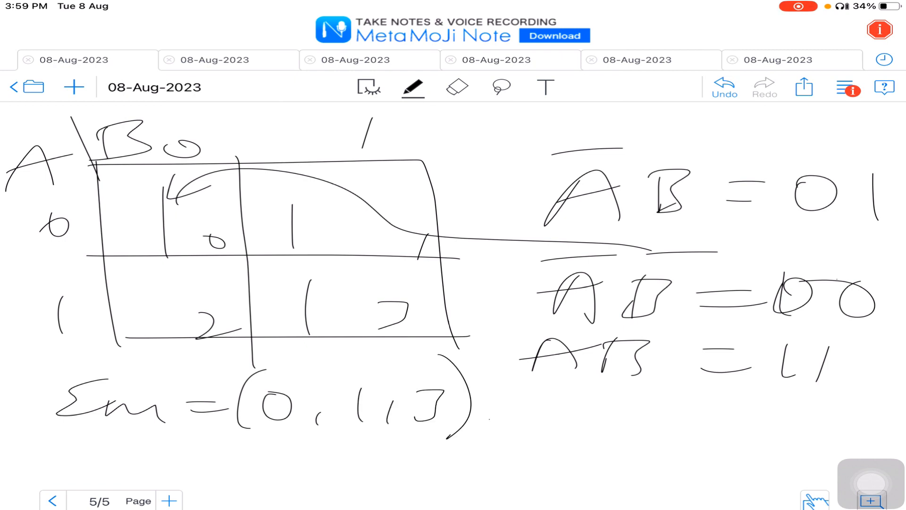
click(168, 500)
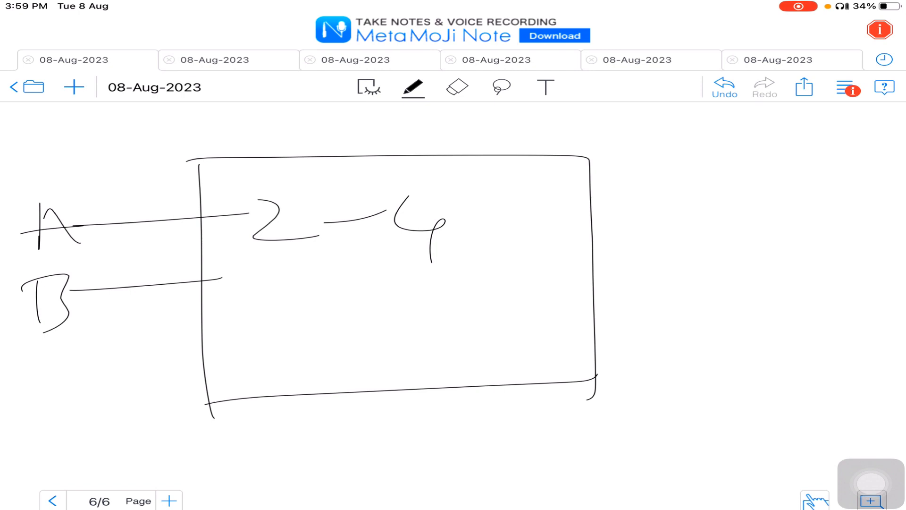
Step: Add outputs Y0, Y1, Y2, Y3 with their lines on the 2-4 decoder box
drag(546, 174, 719, 187)
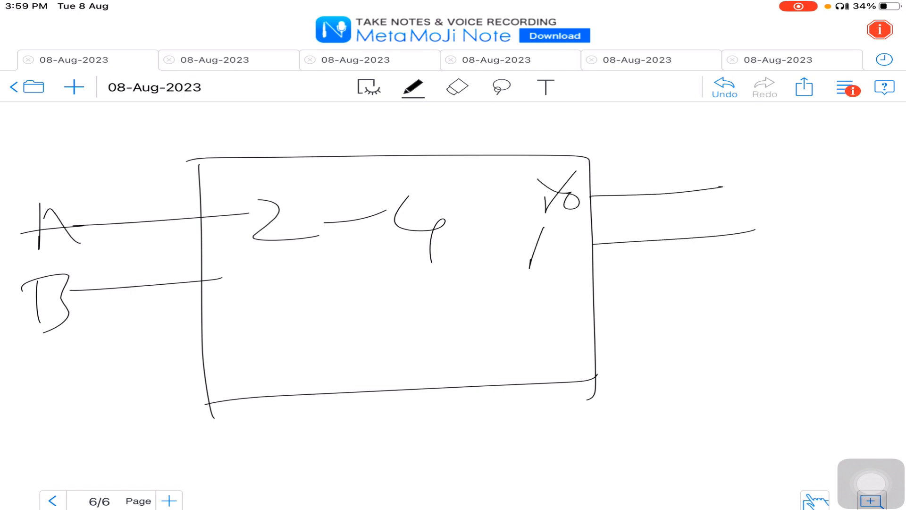
drag(520, 242, 555, 288)
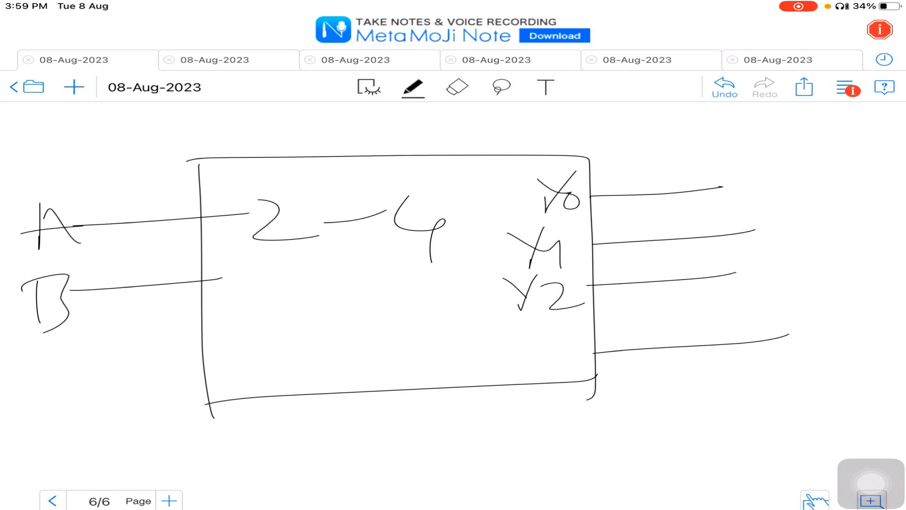
drag(515, 335, 566, 370)
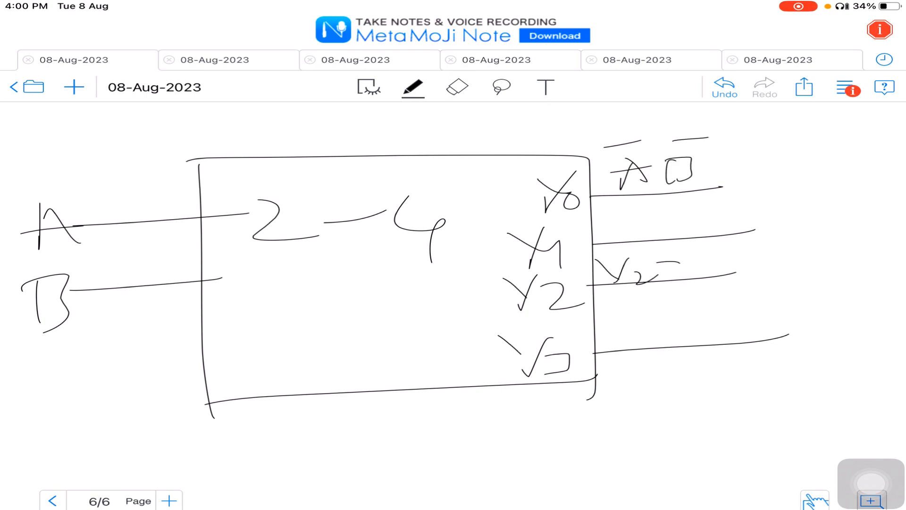
Step: In red, cross out one output, draw an OR gate over the remaining outputs and label its output Y
click(635, 277)
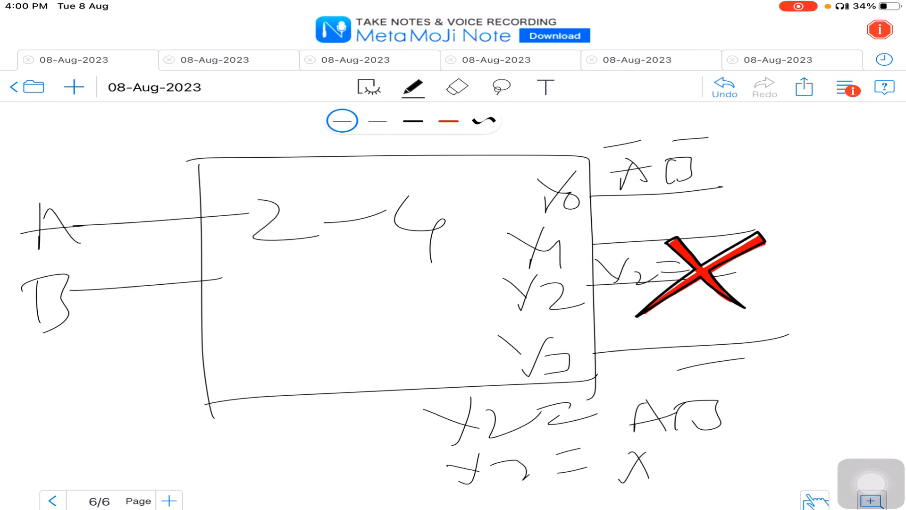
drag(618, 465, 716, 457)
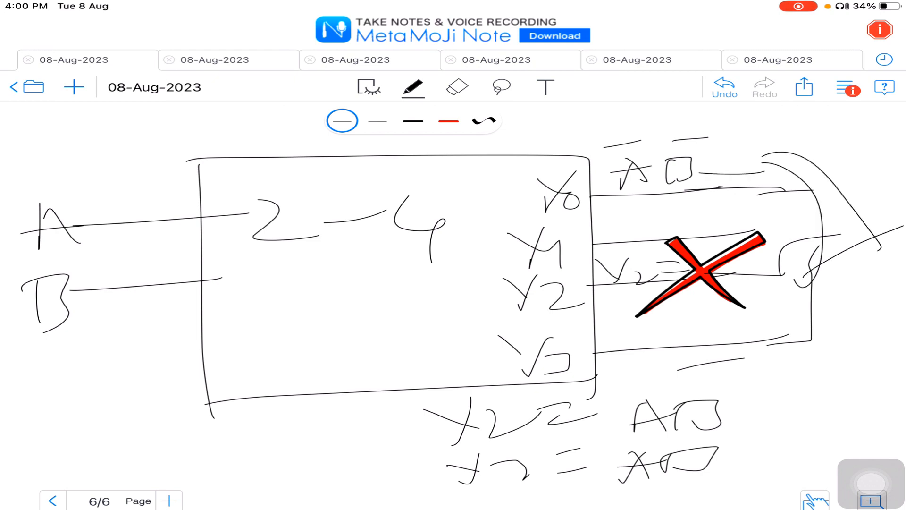
drag(843, 272, 872, 335)
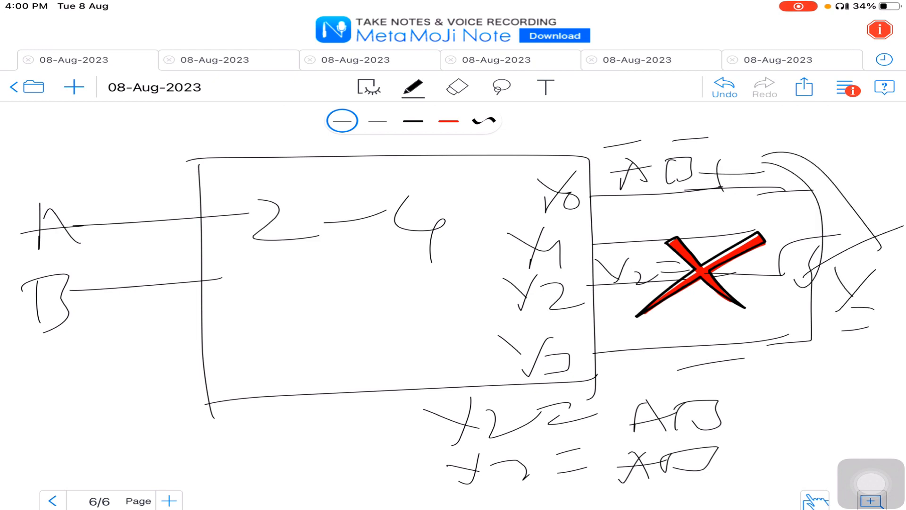